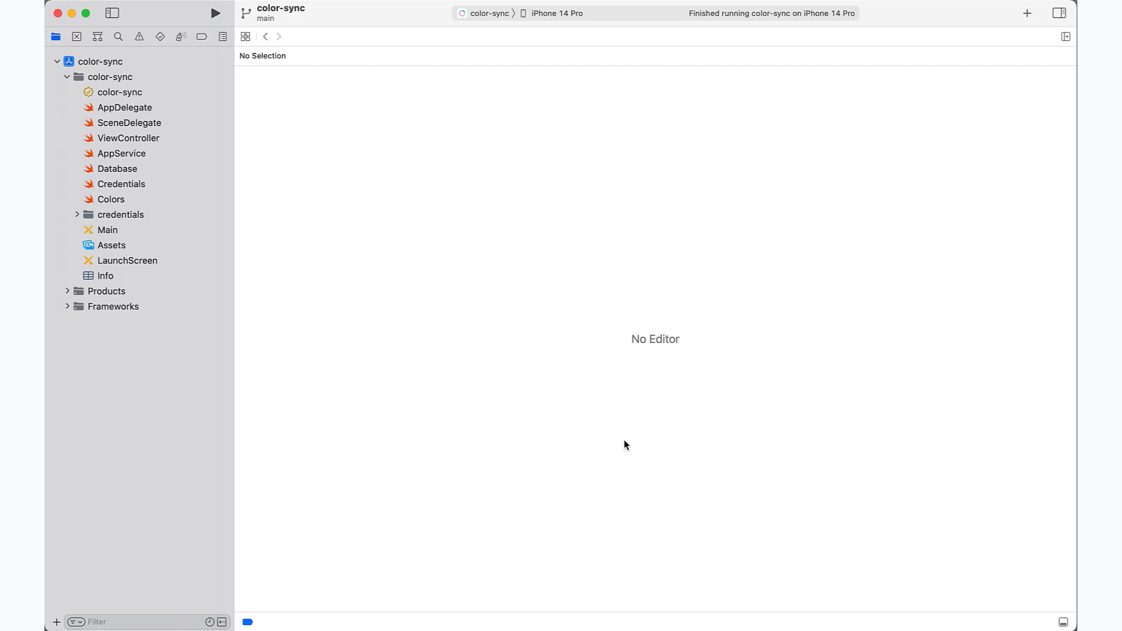
pyautogui.moveTo(558, 314)
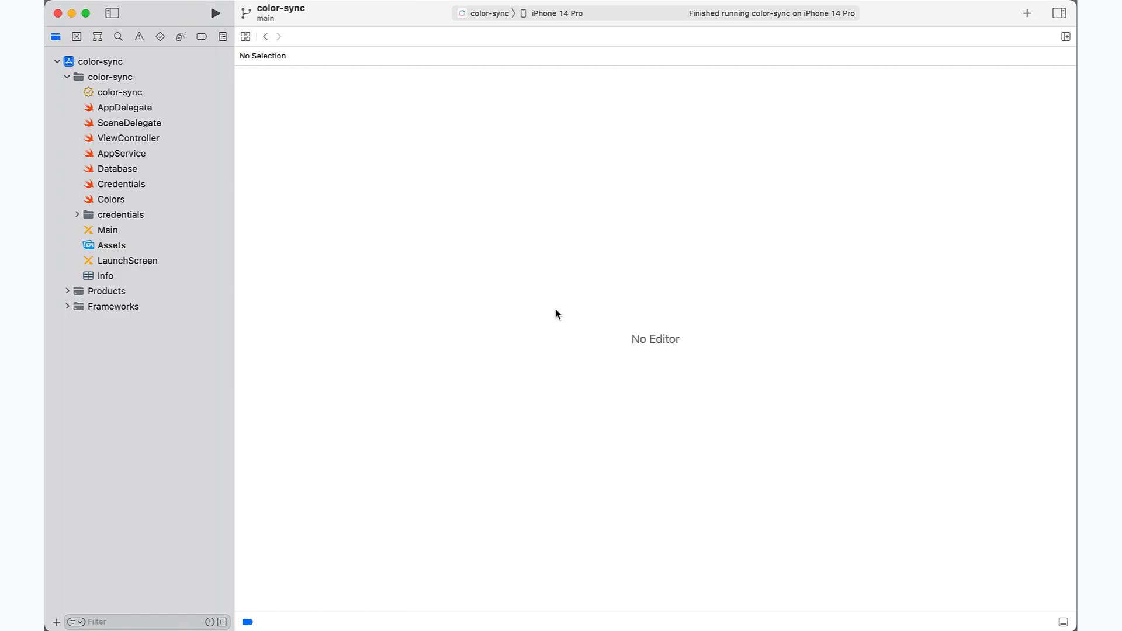
pyautogui.moveTo(183, 133)
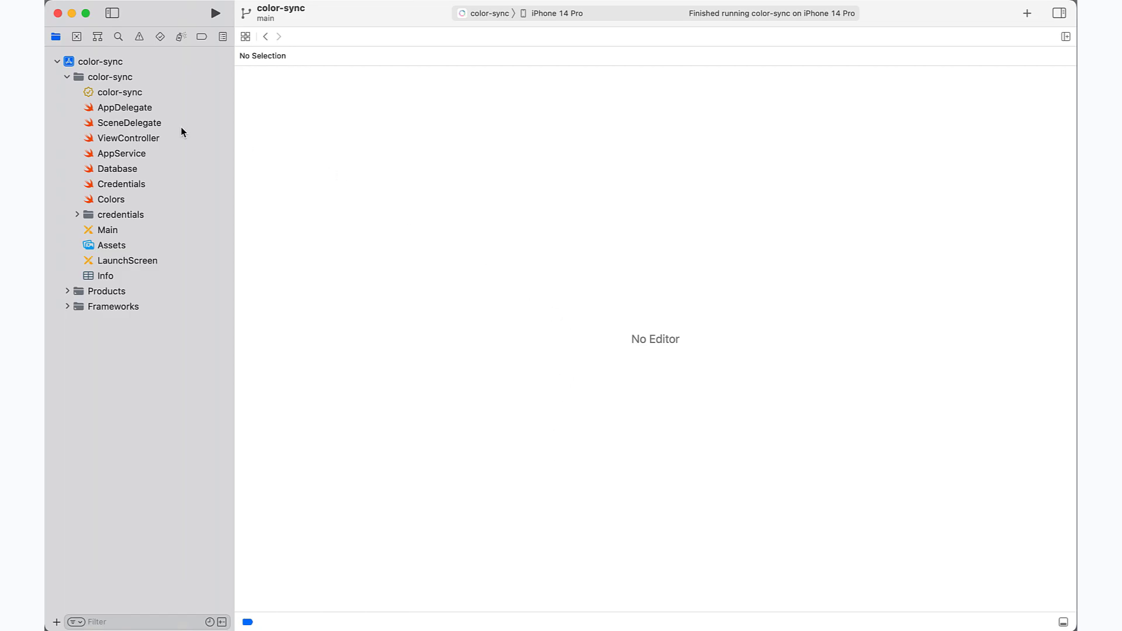
# Open ViewController.swift and highlight colorSyncService.start() on line 33
pyautogui.click(129, 137)
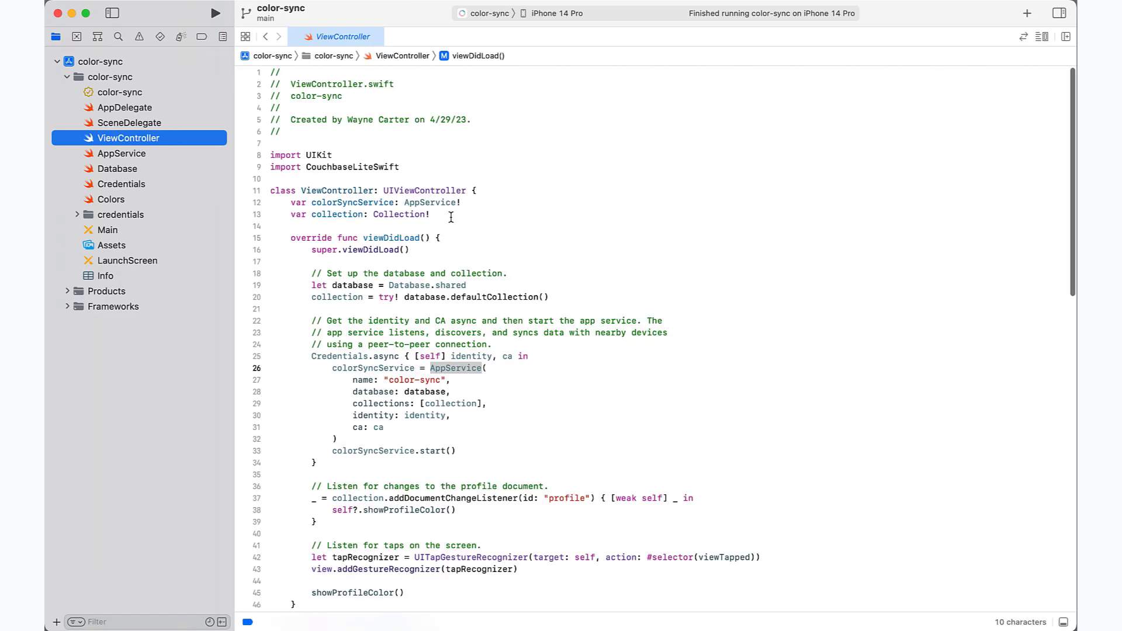
pyautogui.moveTo(519, 246)
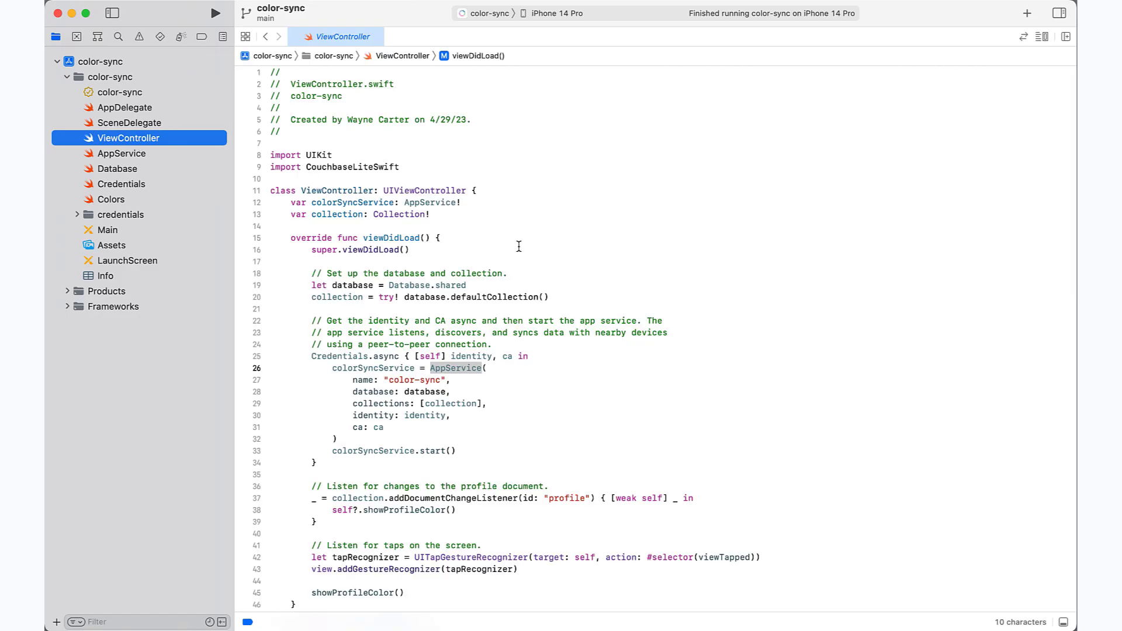
pyautogui.moveTo(603, 303)
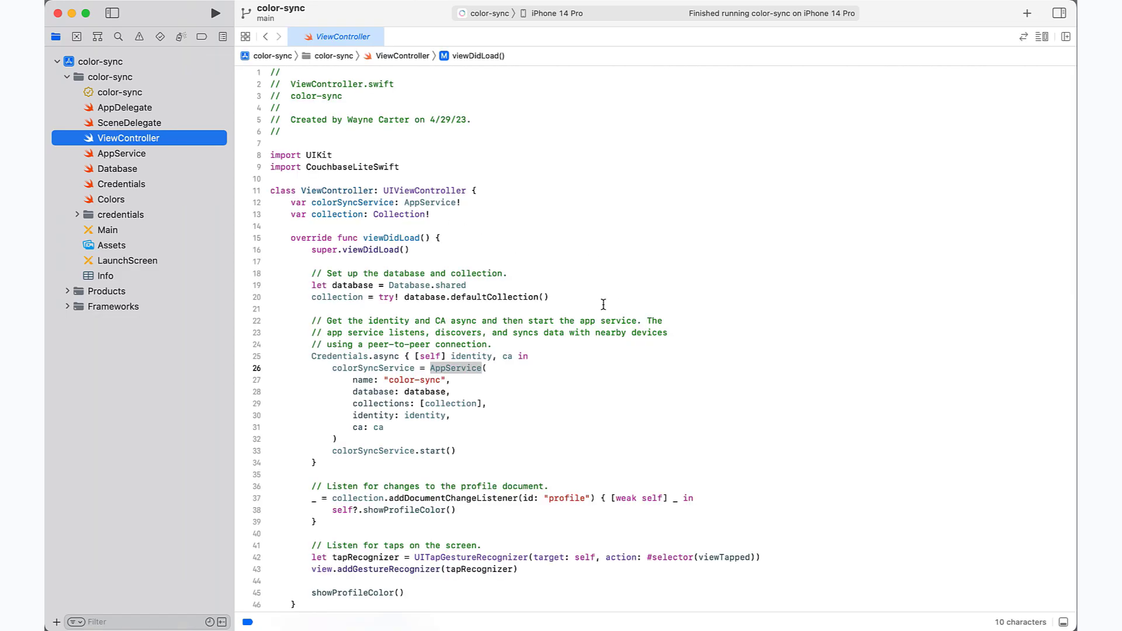
pyautogui.moveTo(345, 379)
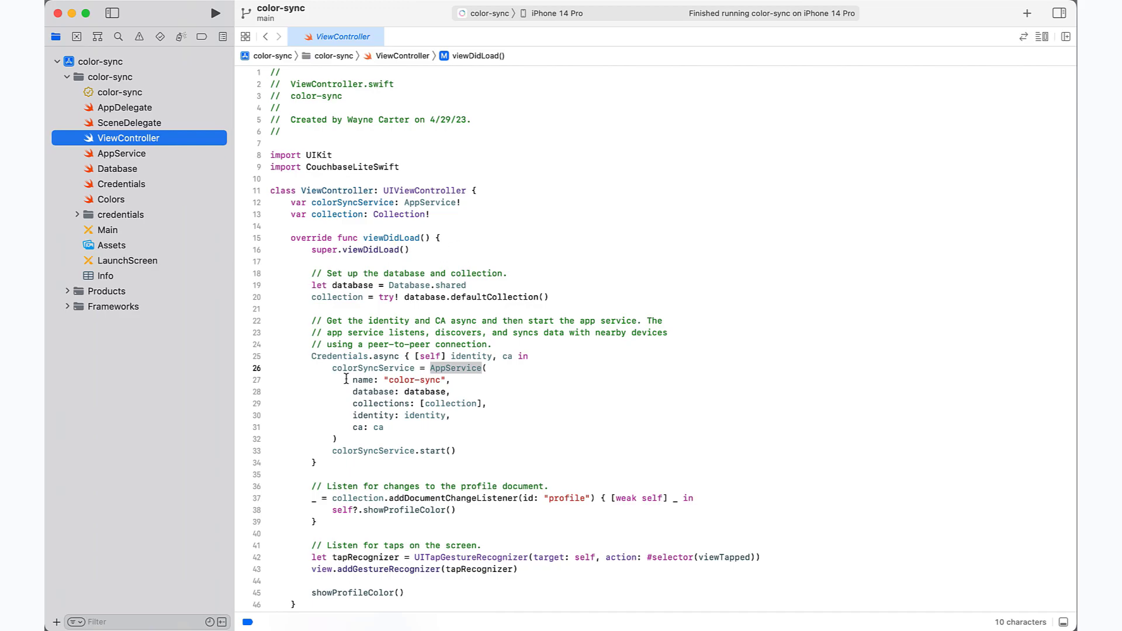
pyautogui.moveTo(347, 379); pyautogui.dragTo(391, 428)
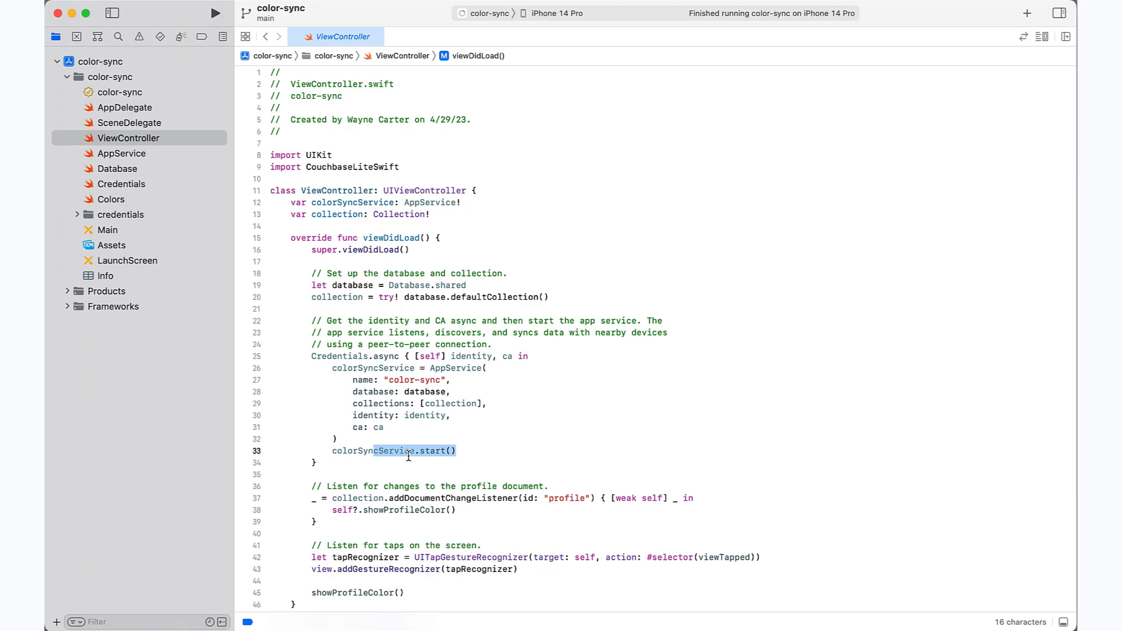
# Expand Frameworks to show CouchbaseLiteSwift, then select the AppService type on line 26
pyautogui.click(407, 450)
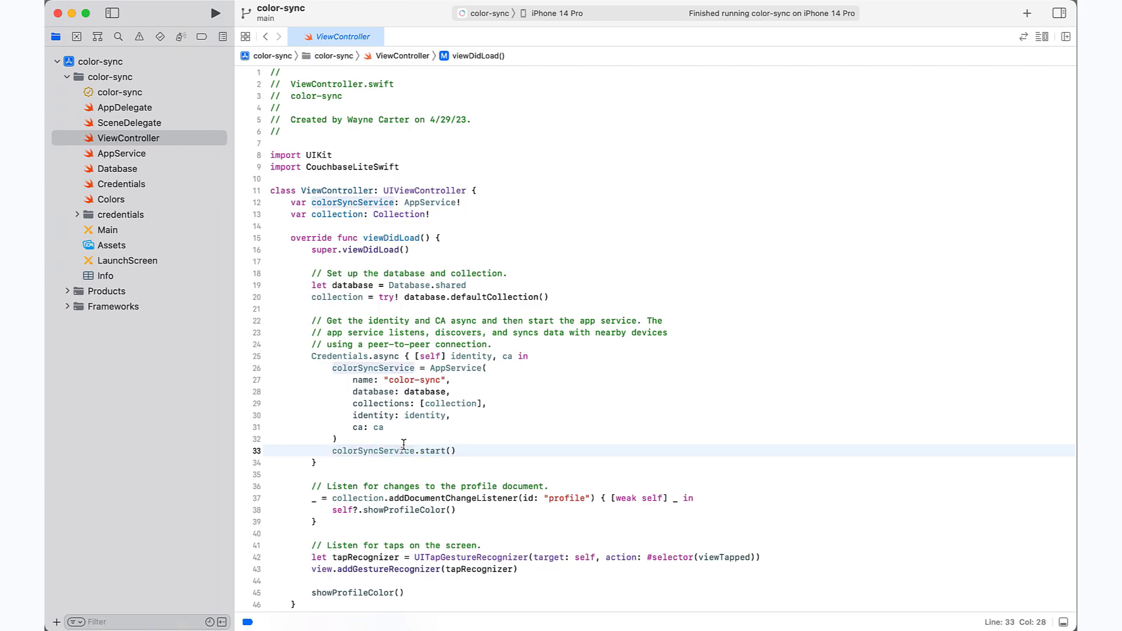
pyautogui.moveTo(417, 386)
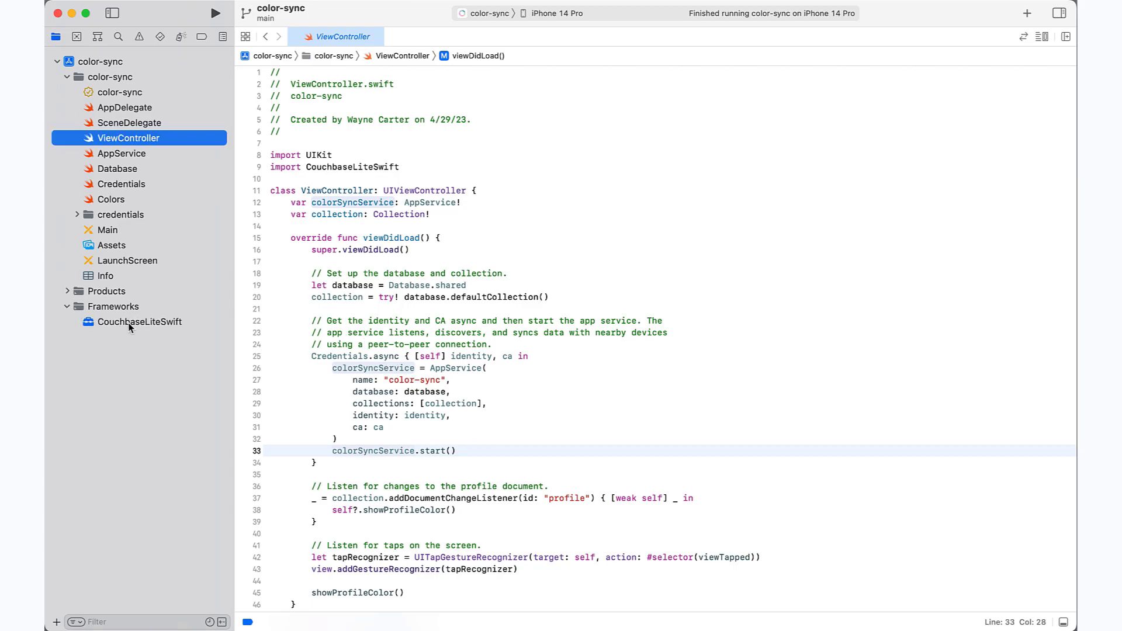
pyautogui.click(141, 322)
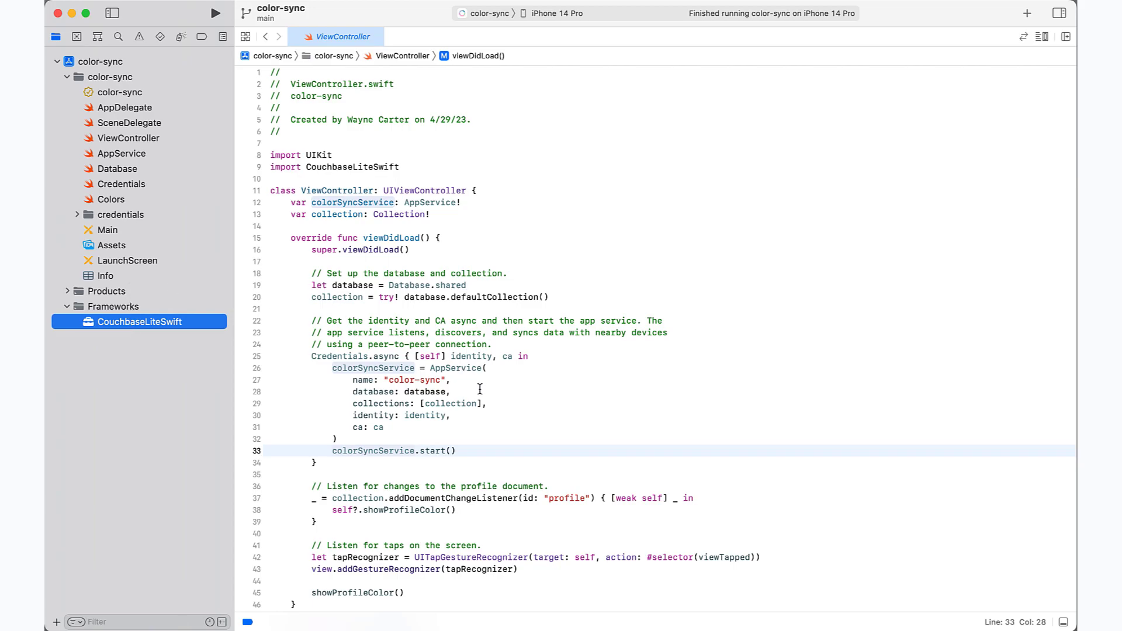
pyautogui.doubleClick(455, 368)
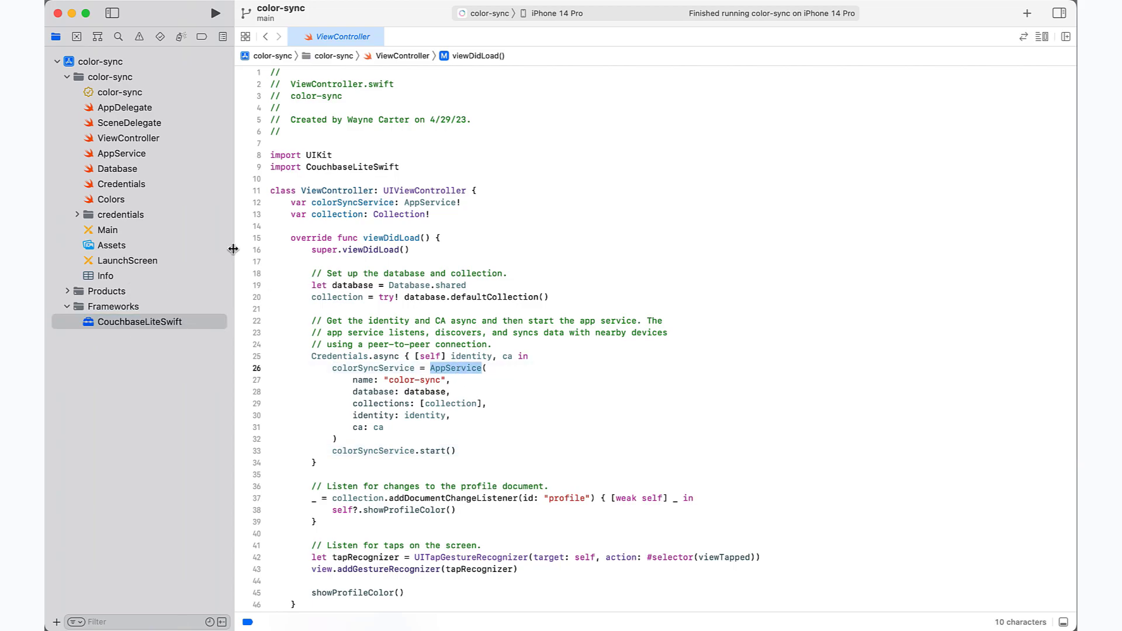
pyautogui.click(122, 154)
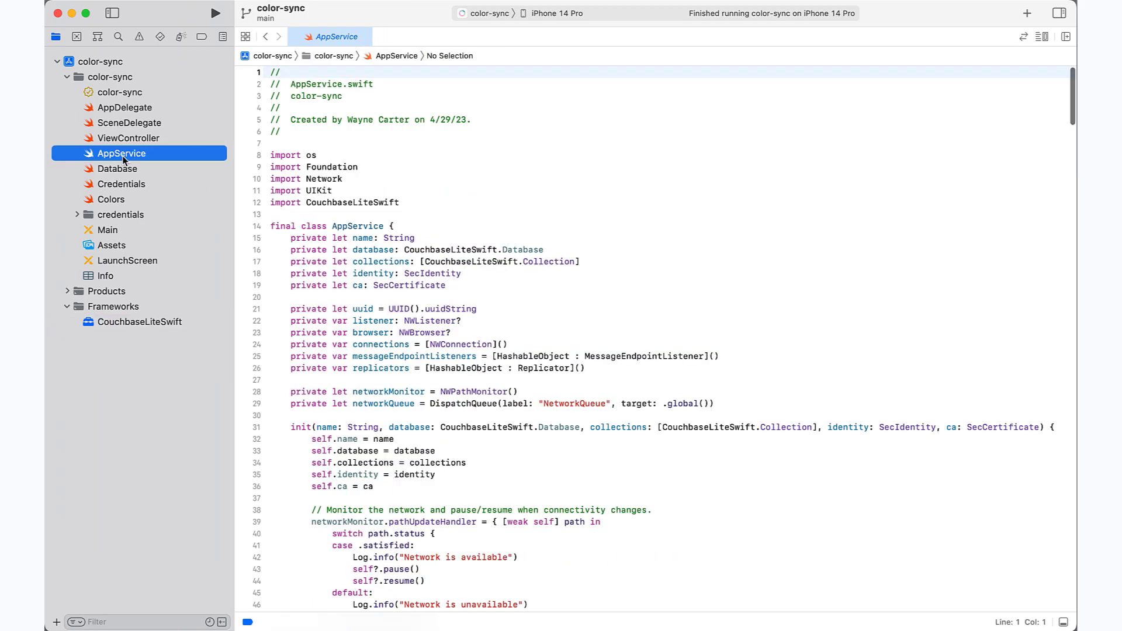
pyautogui.click(129, 137)
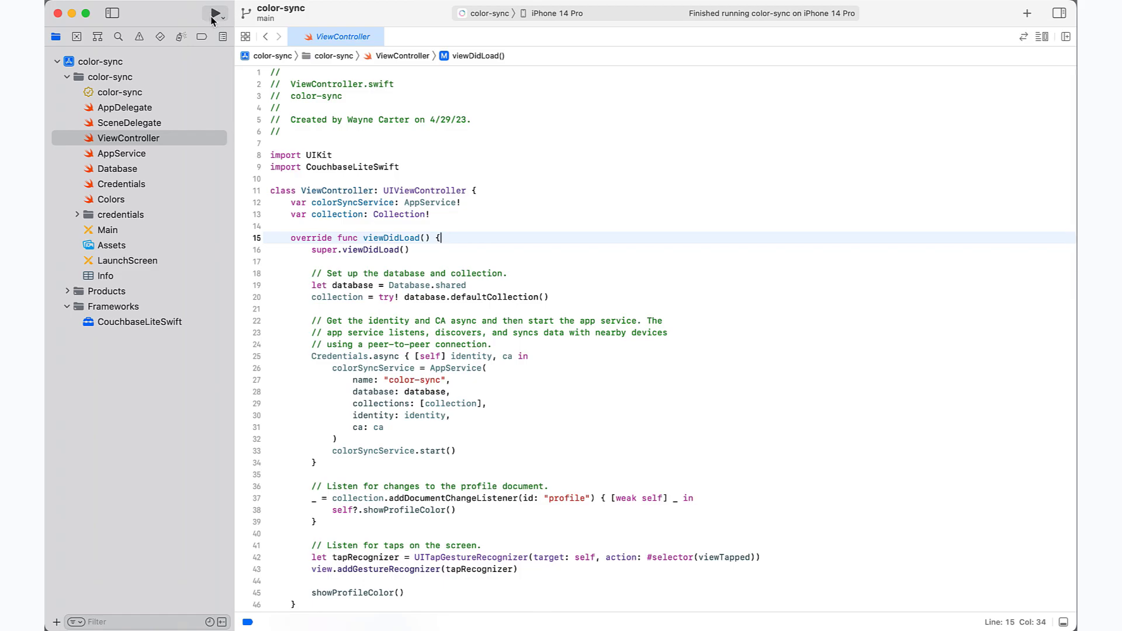
# Run color-sync on the iPhone 14 Pro simulator, which shows a solid blue screen
pyautogui.click(214, 13)
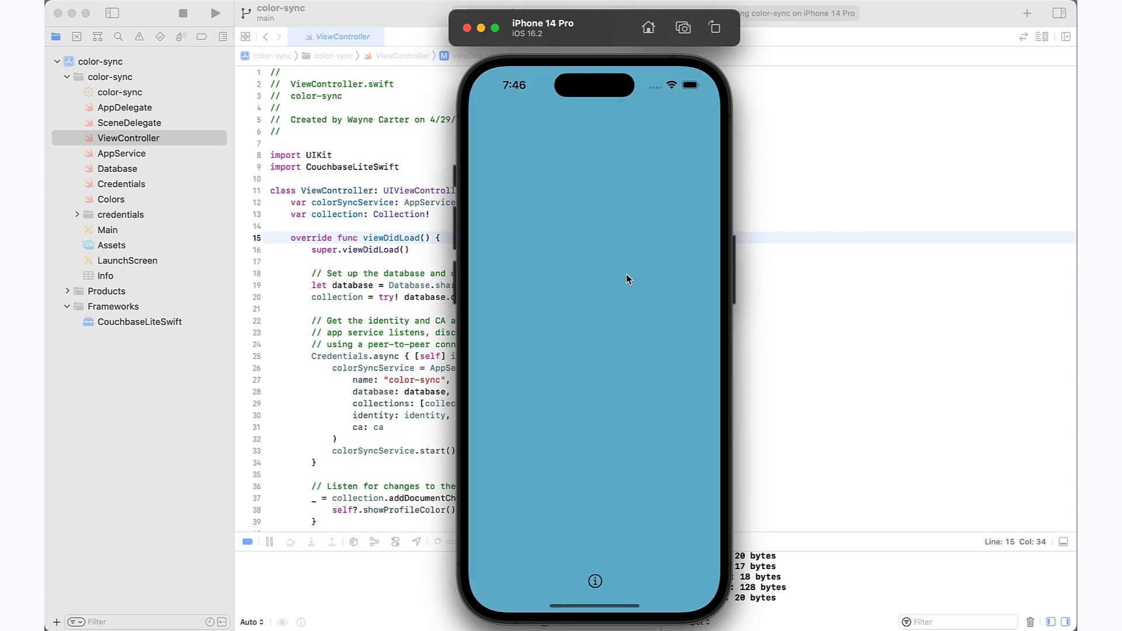
pyautogui.moveTo(712, 402)
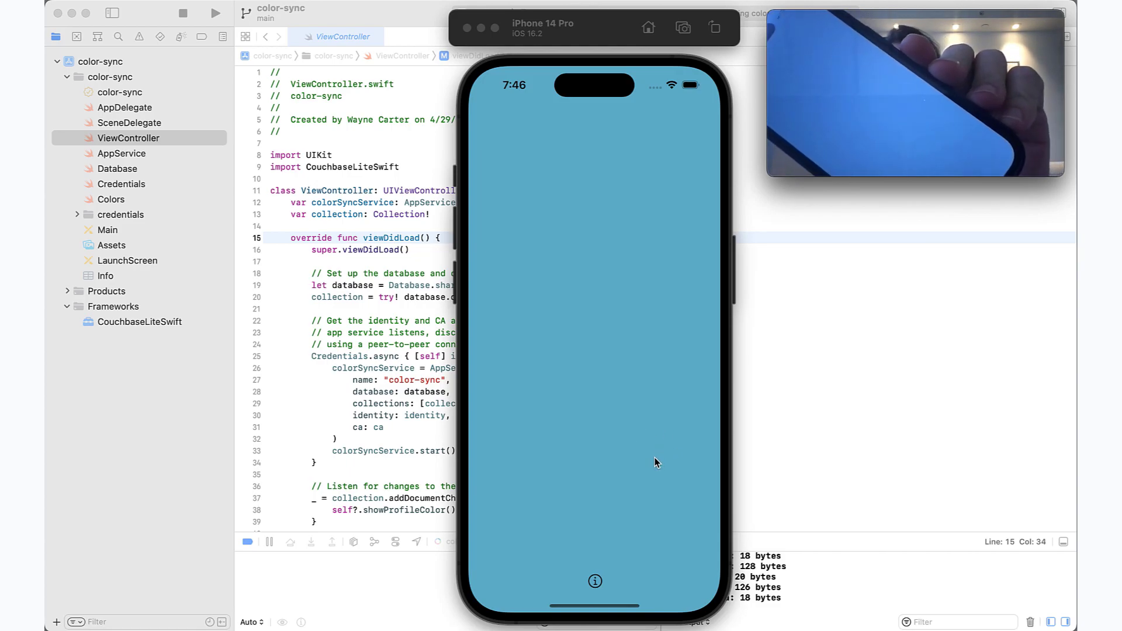
pyautogui.moveTo(626, 453)
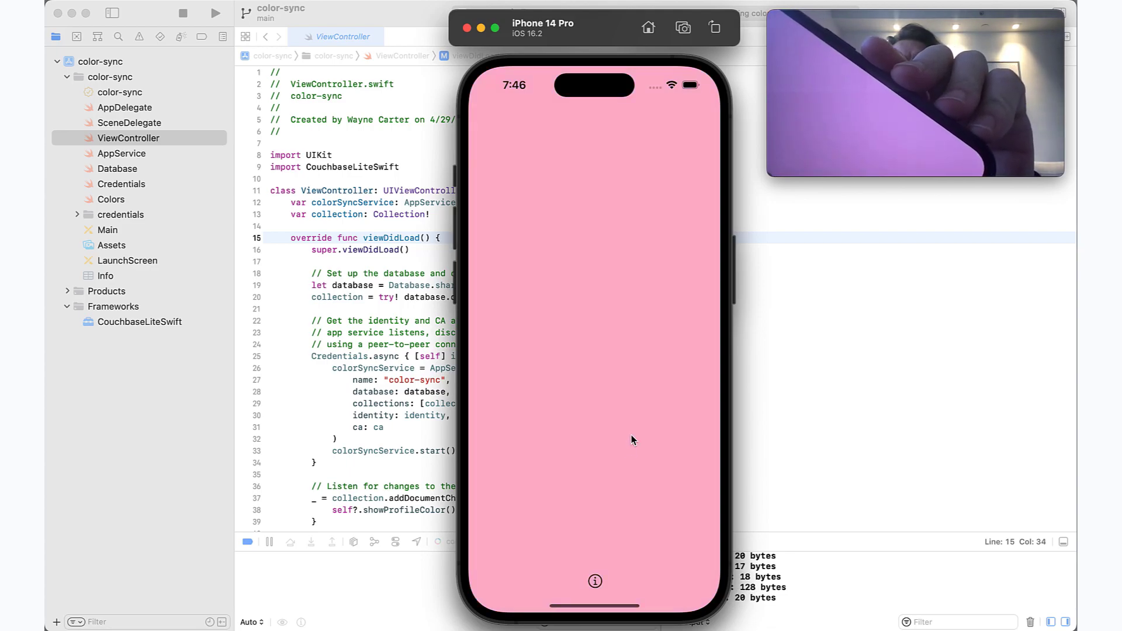
pyautogui.moveTo(647, 436)
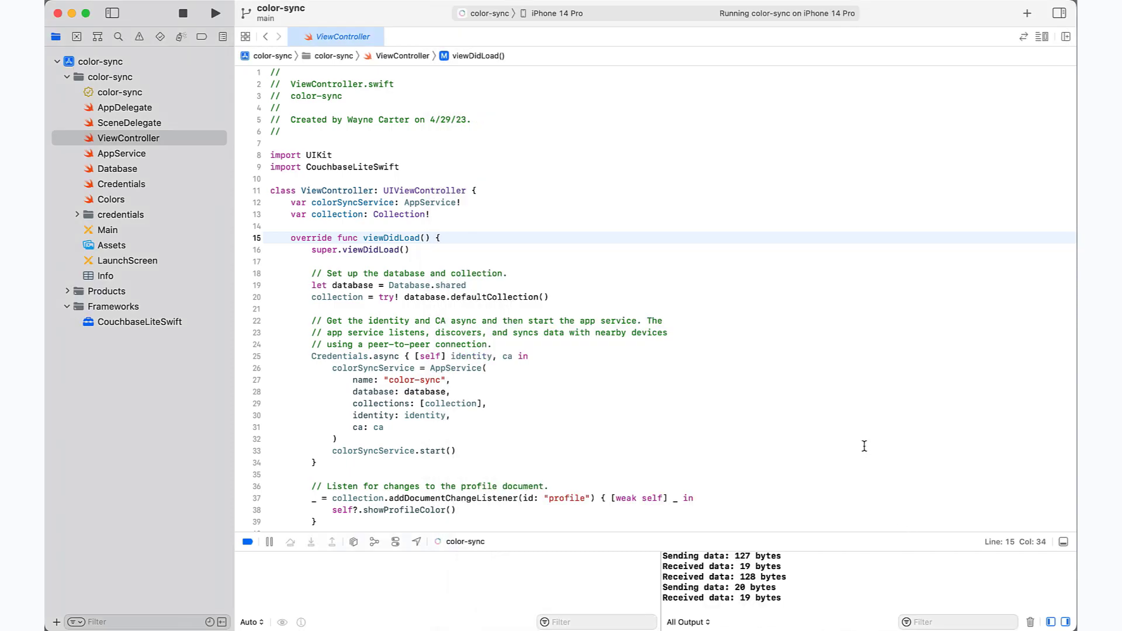
pyautogui.moveTo(573, 354)
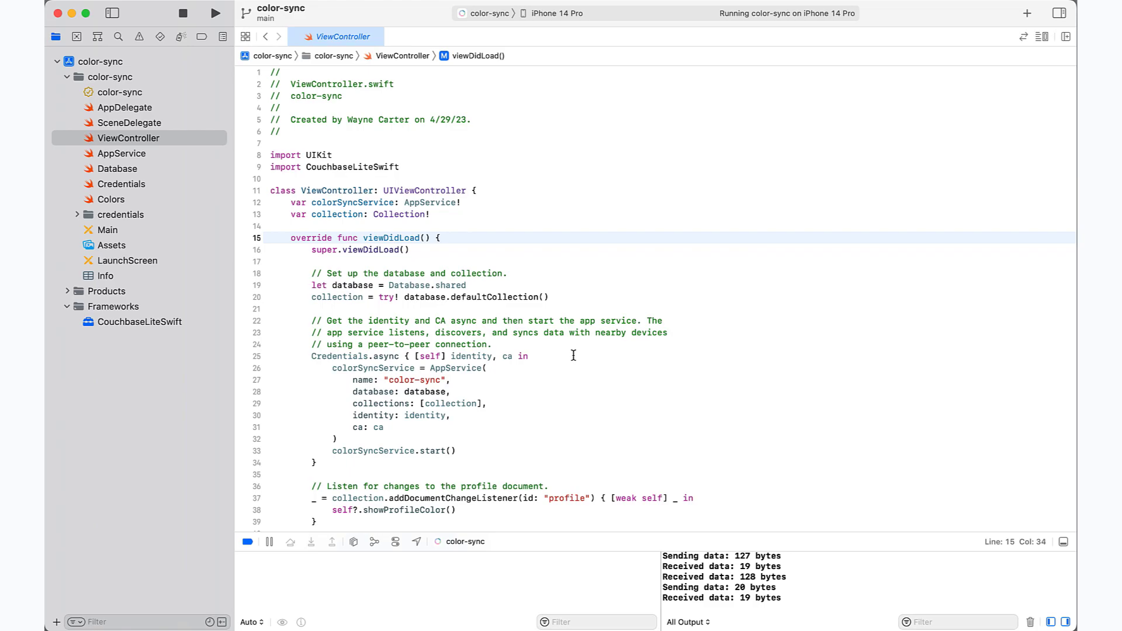
pyautogui.click(440, 238)
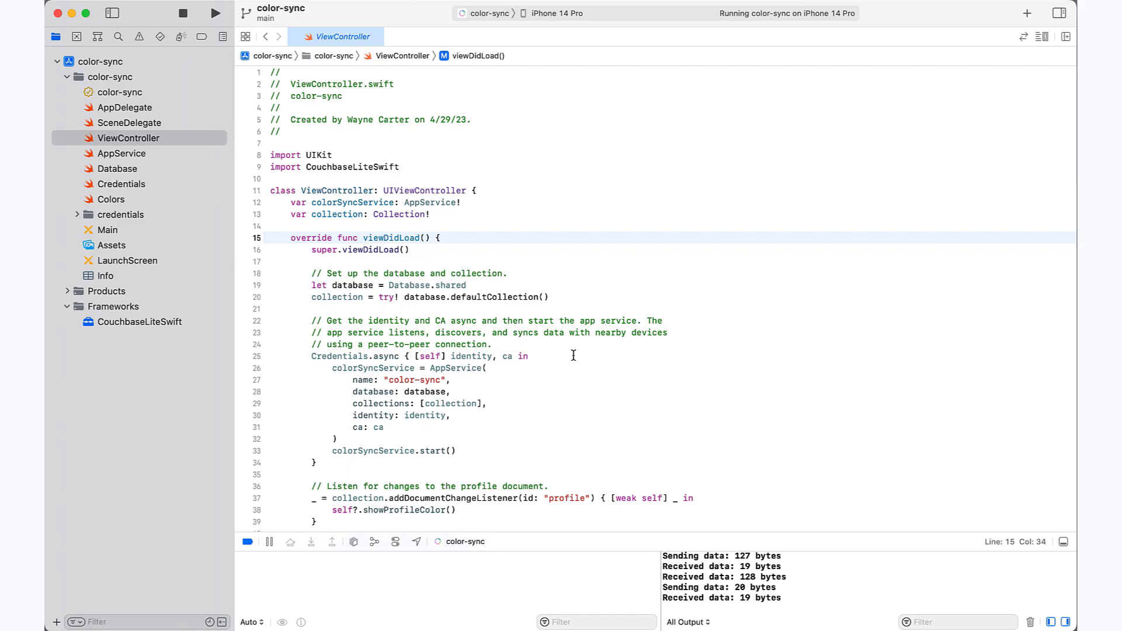
pyautogui.click(441, 238)
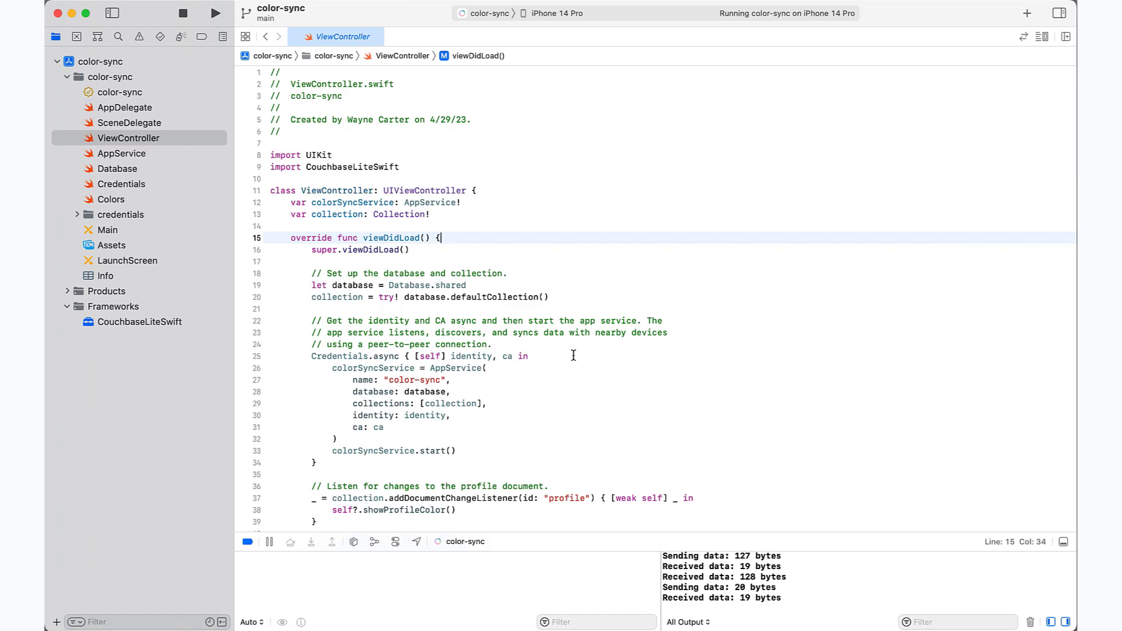